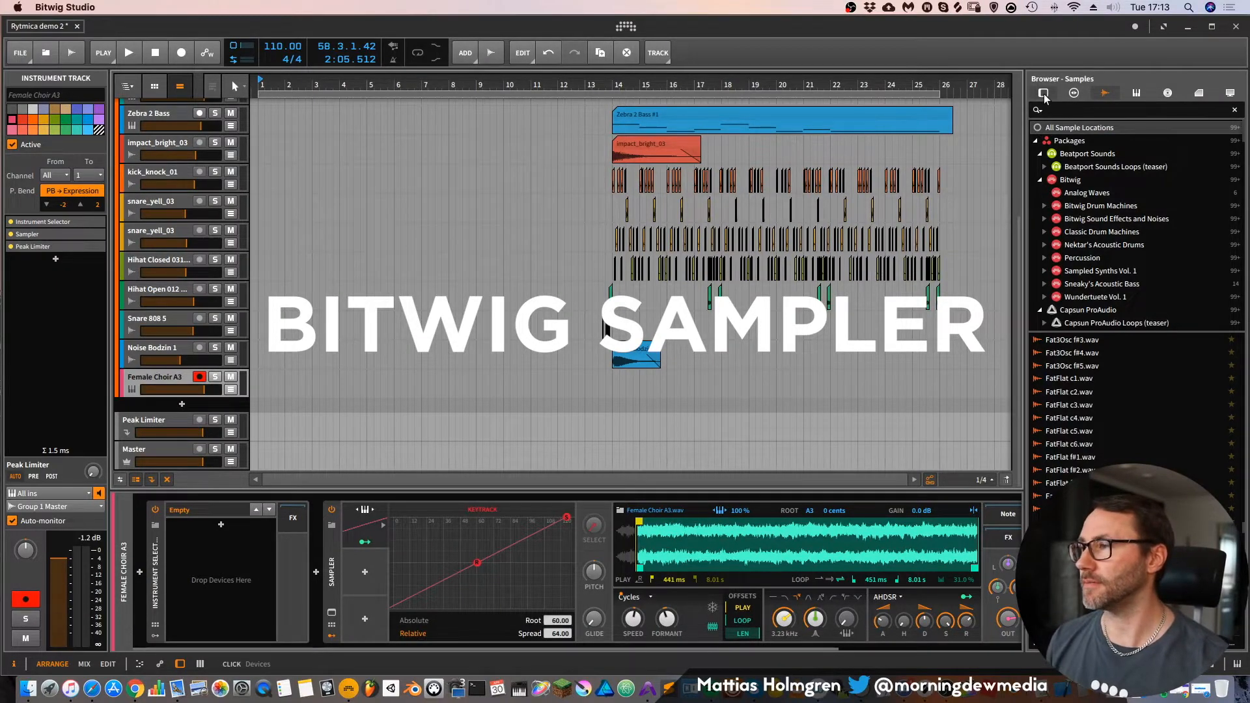
- Search the Samples browser for 'choir' to list the Female Choir note samples
left_click(1043, 93)
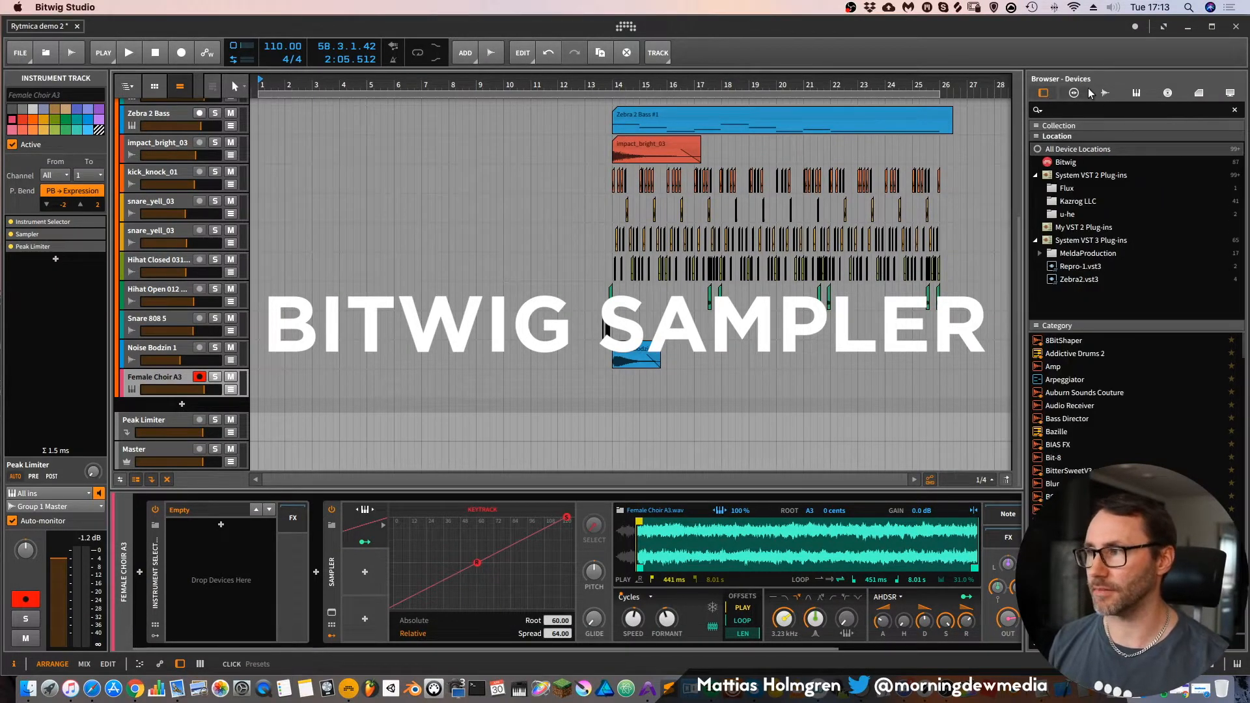
left_click(1042, 92)
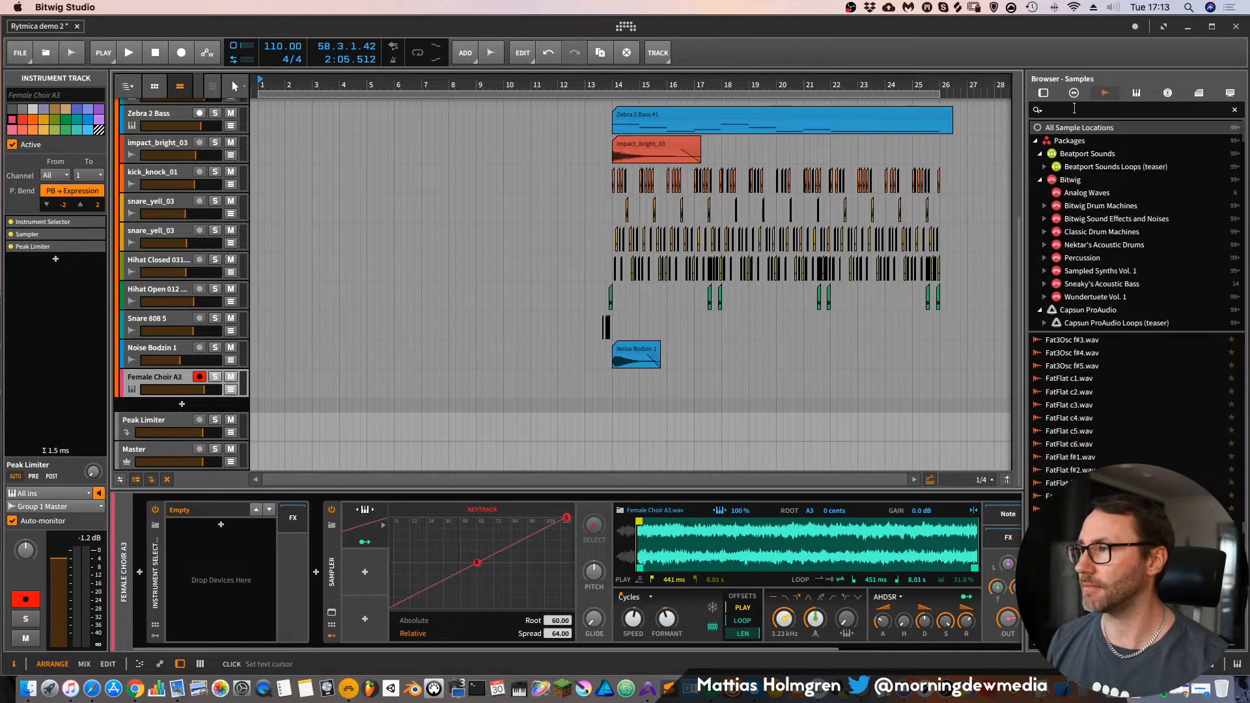
type("choir")
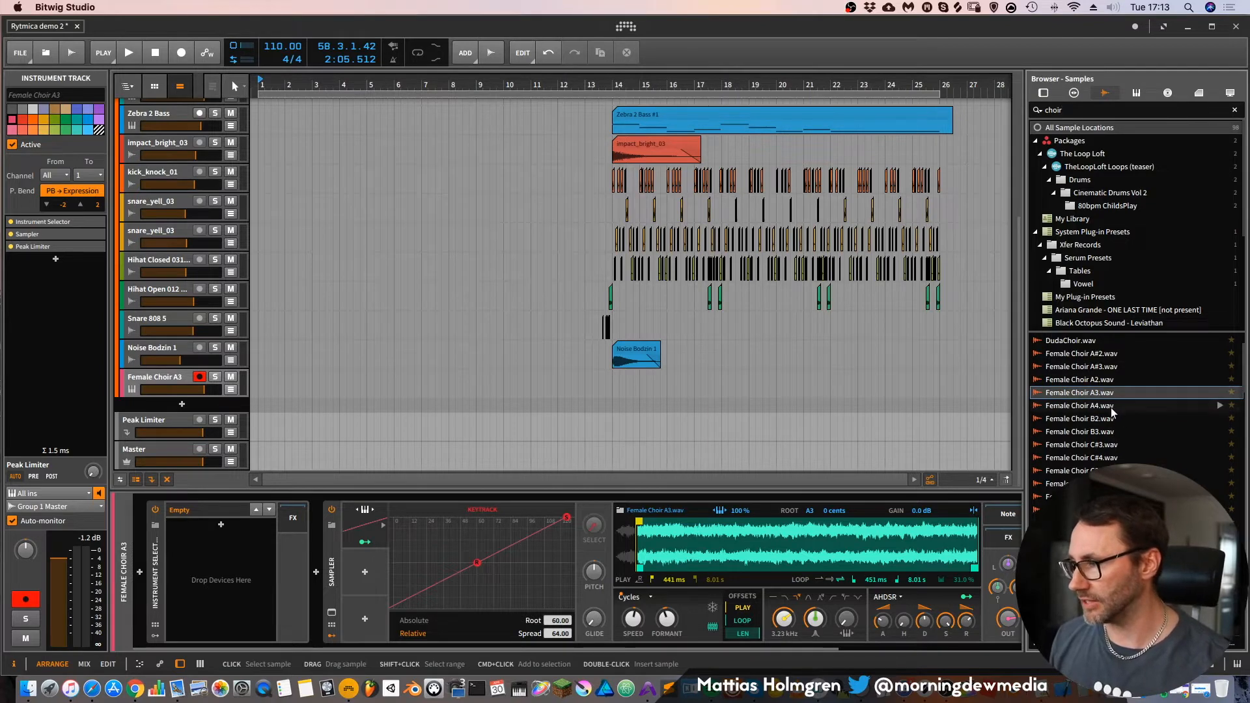
- Load Female Choir A3.wav into a Sampler on a new track and show its play modes
left_click(1081, 392)
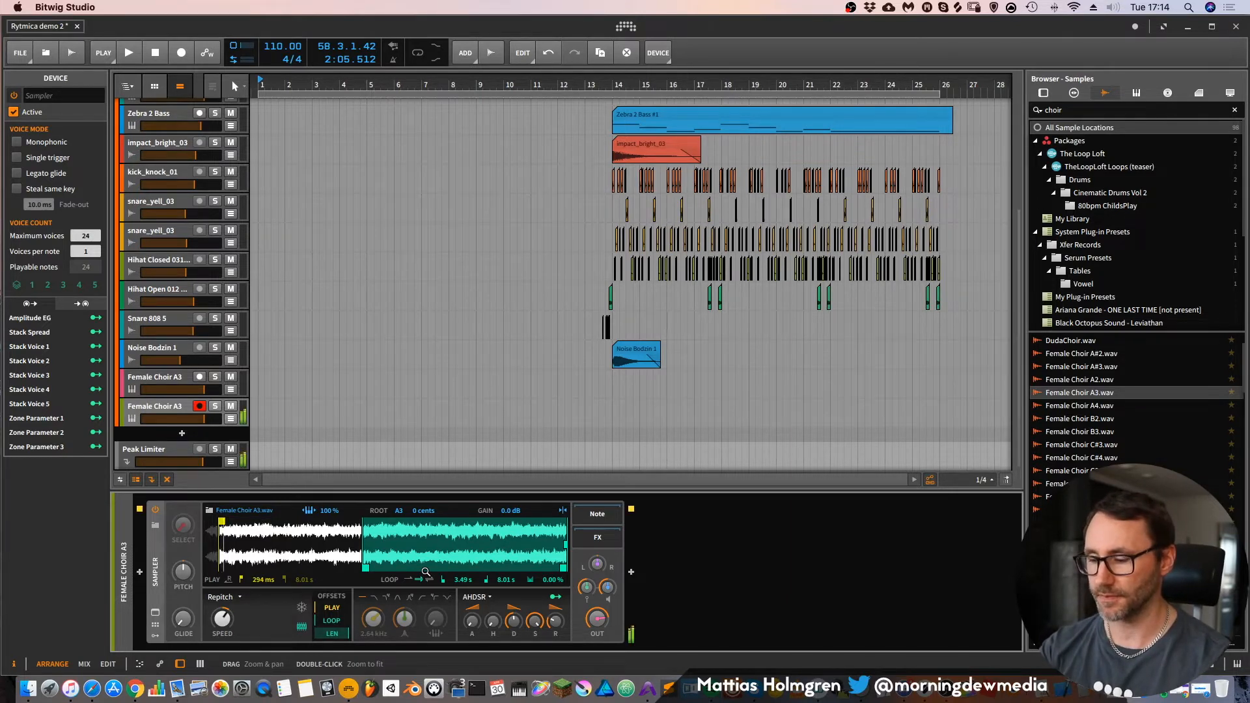
left_click(225, 596)
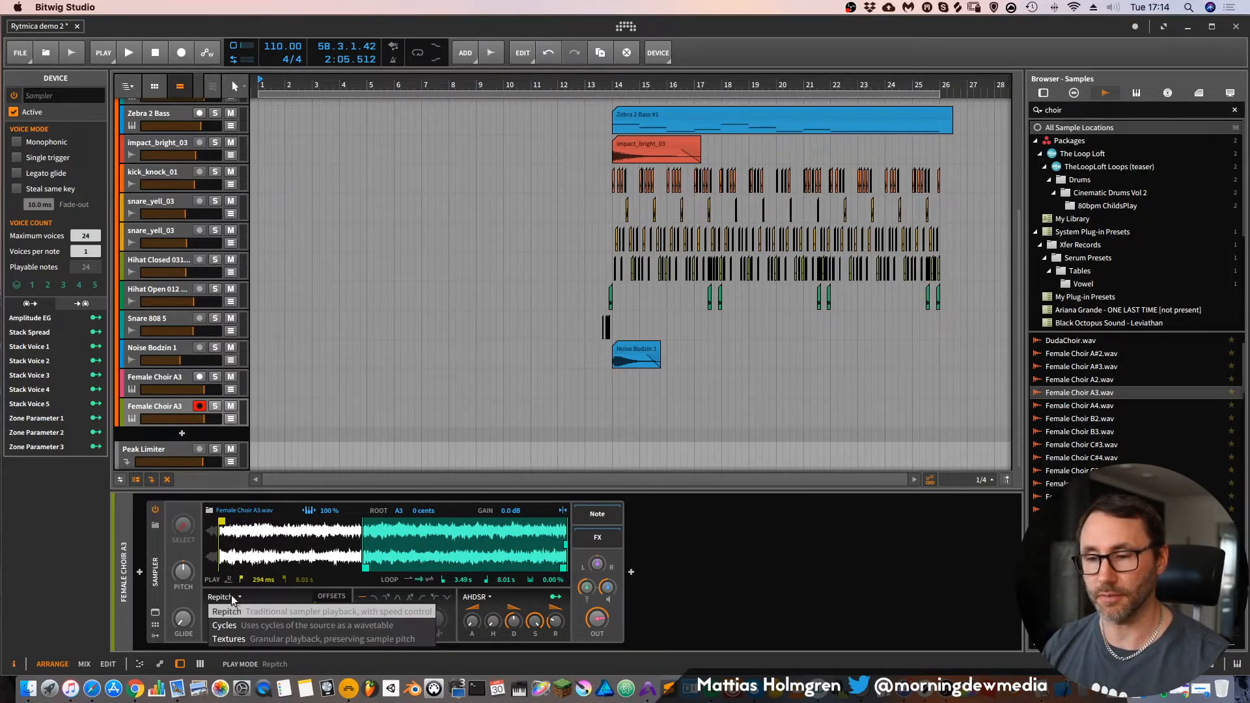
mouse_move(232, 625)
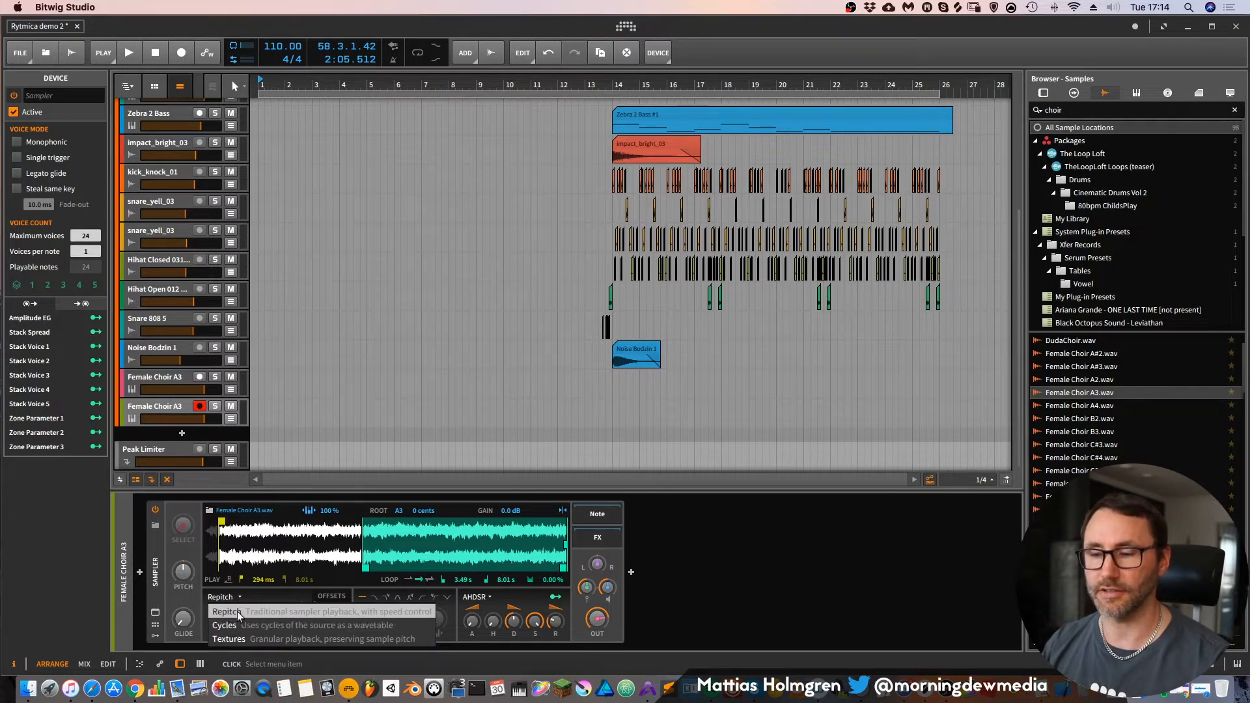
- Set the Sampler's play mode to Cycles, exposing speed and formant controls
left_click(224, 626)
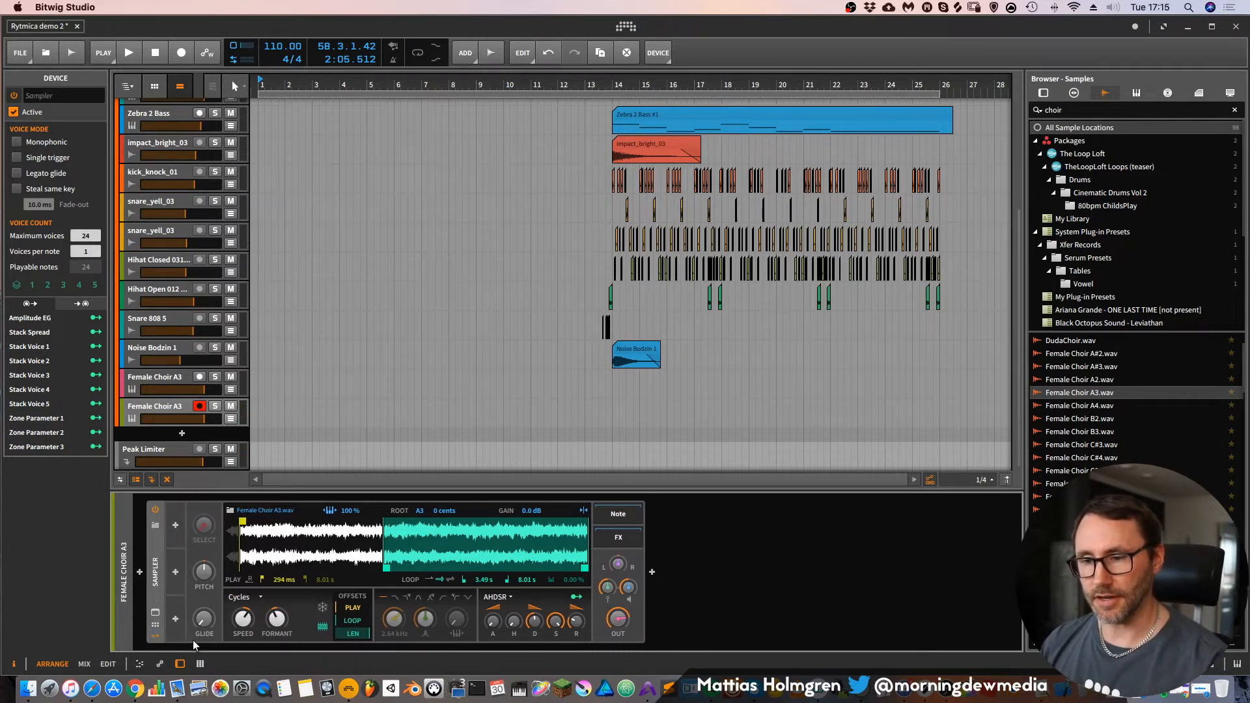
mouse_move(310, 612)
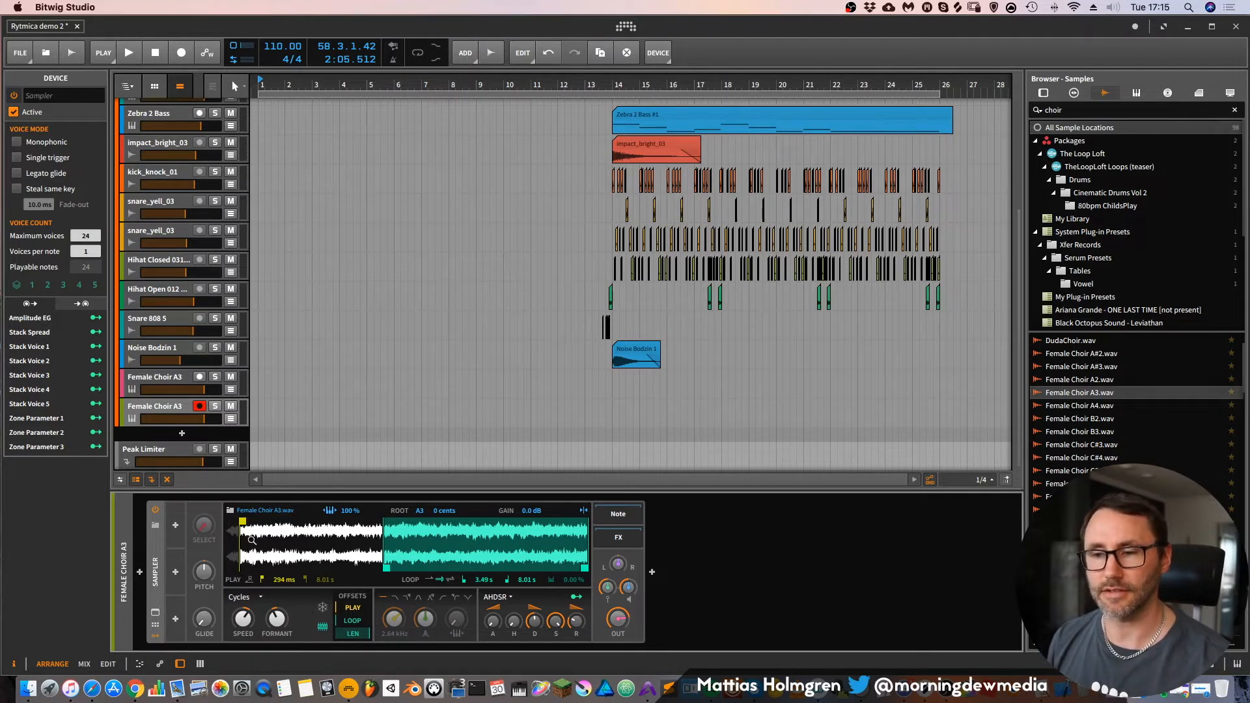
mouse_move(254, 550)
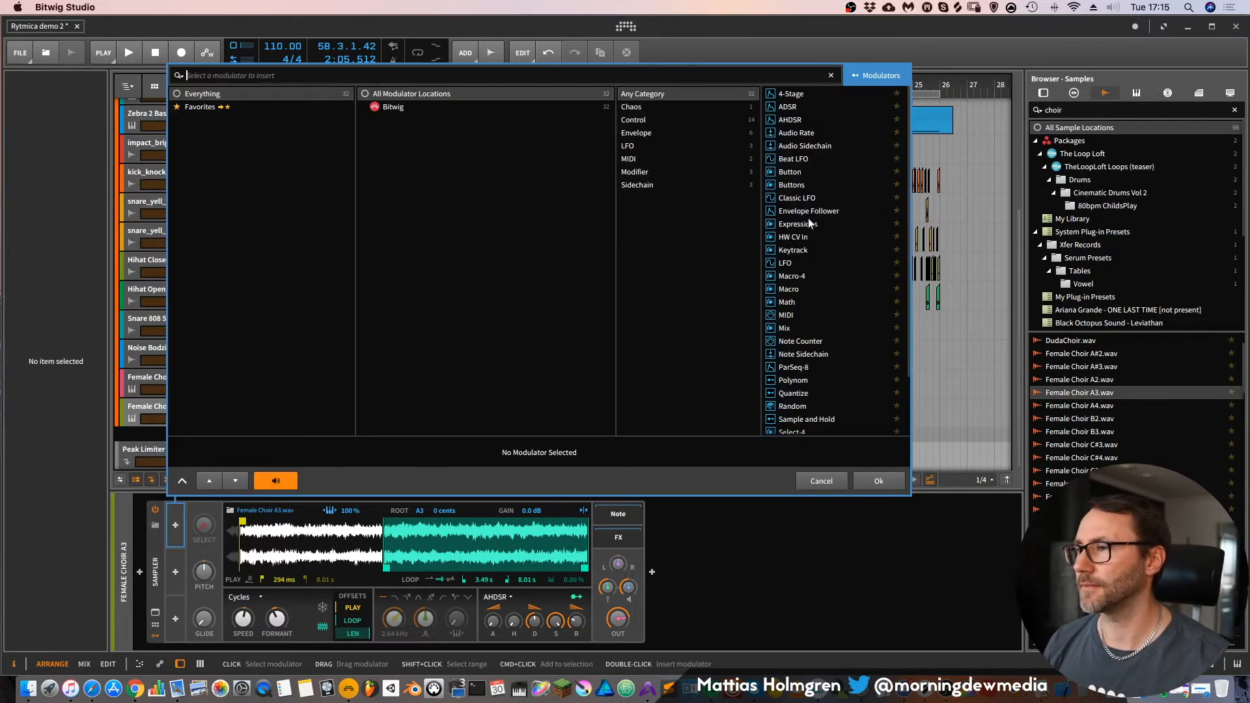
- Add a Keytrack modulator to the Sampler, mapped to speed 0.500 and formant -6.48
left_click(793, 250)
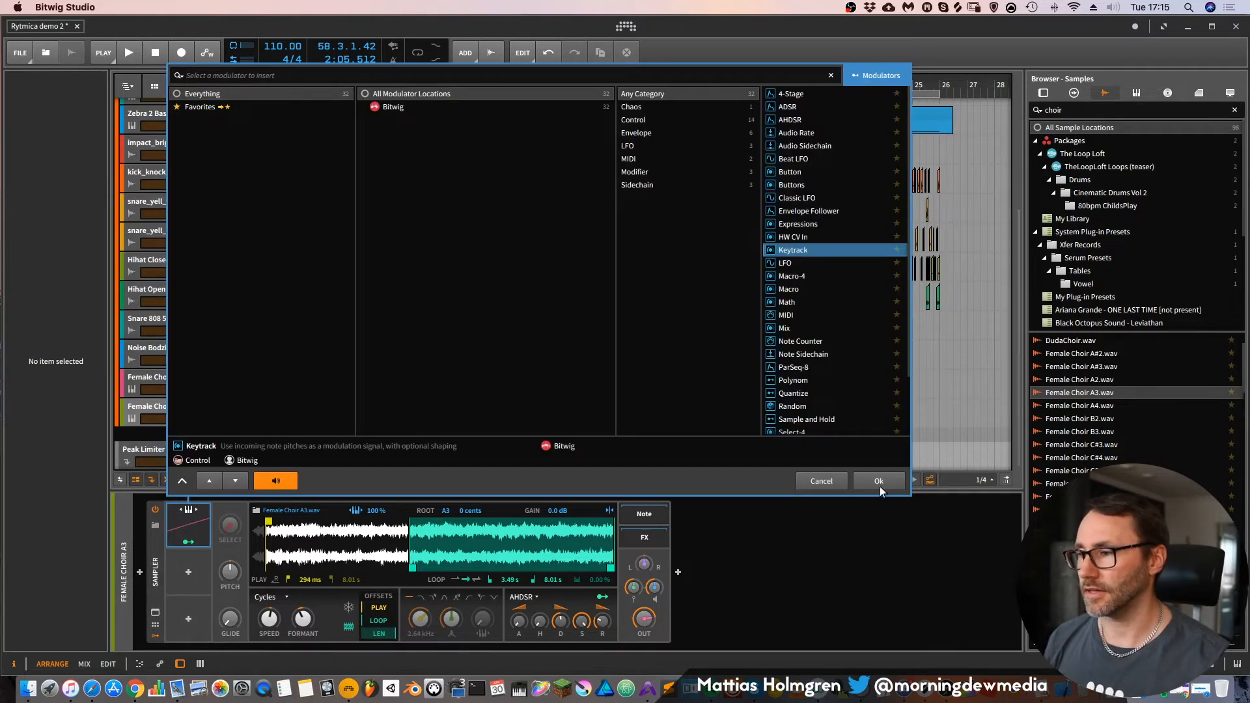
left_click(878, 481)
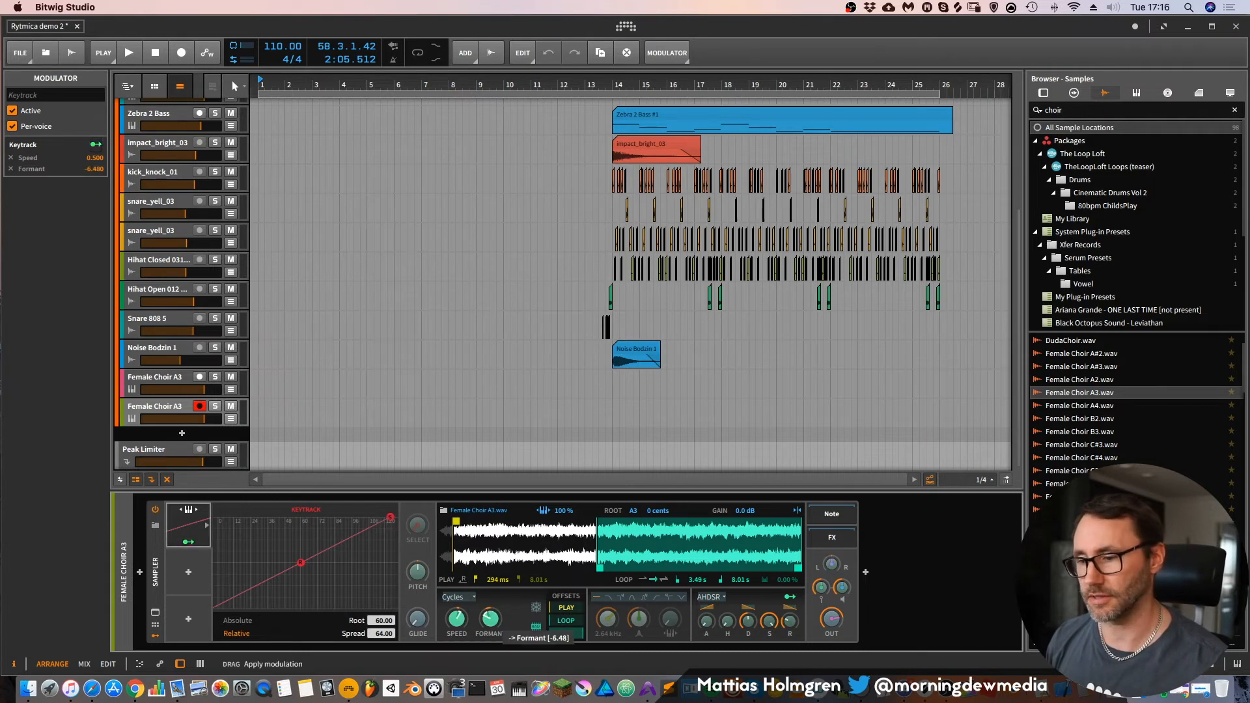
- Deactivate the Keytrack modulator via its Active checkbox in the inspector
left_click(566, 633)
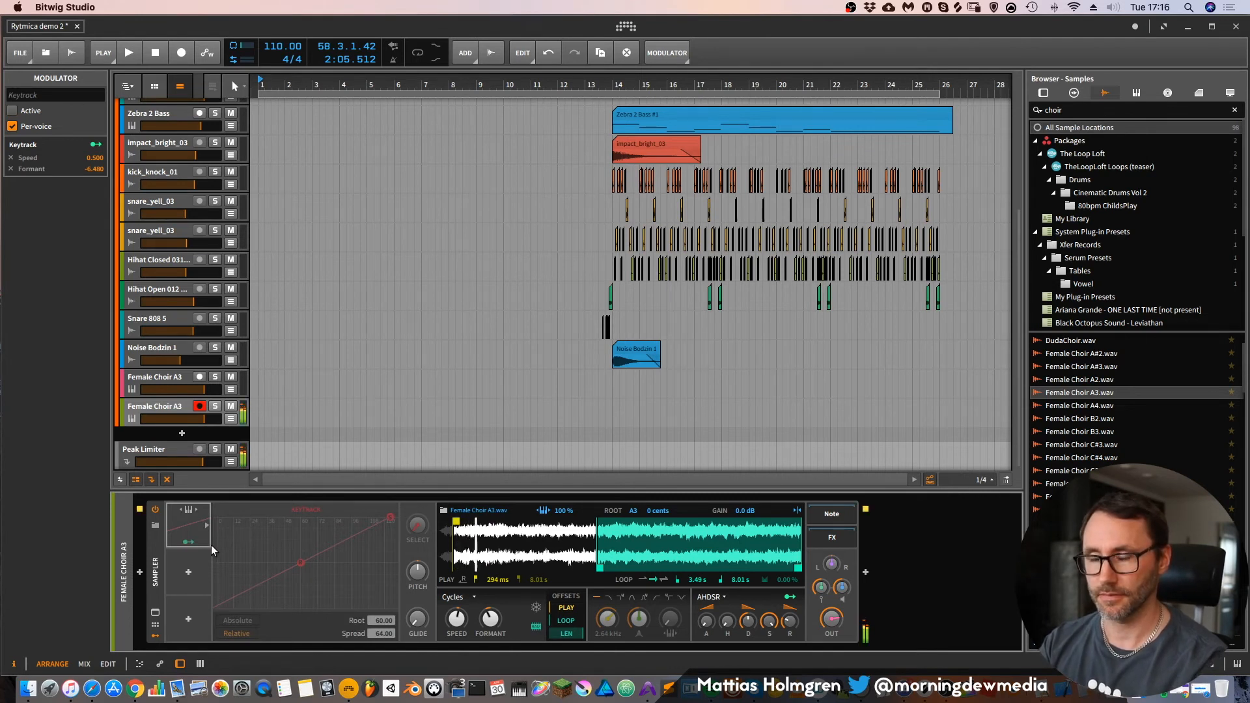
mouse_move(271, 527)
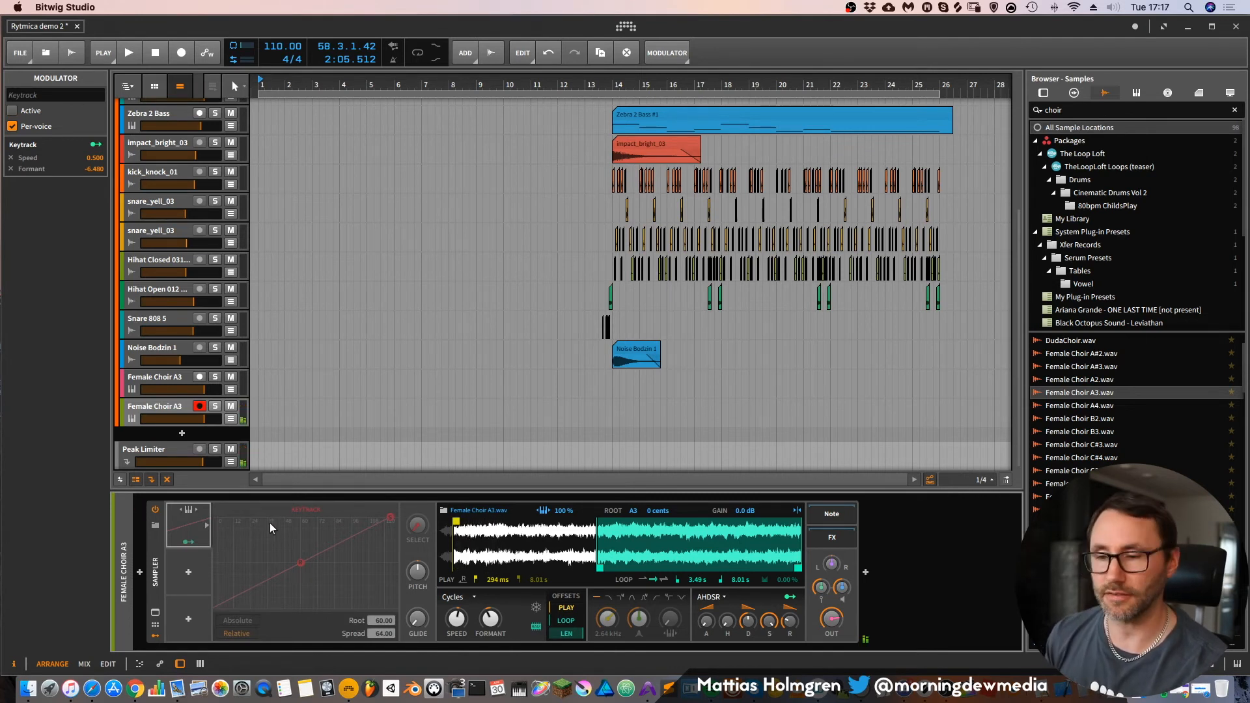